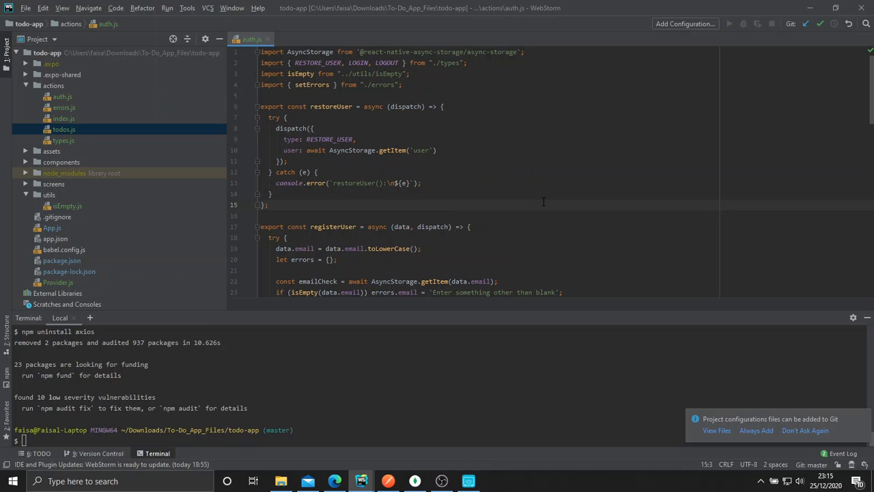
mouse_move(470, 402)
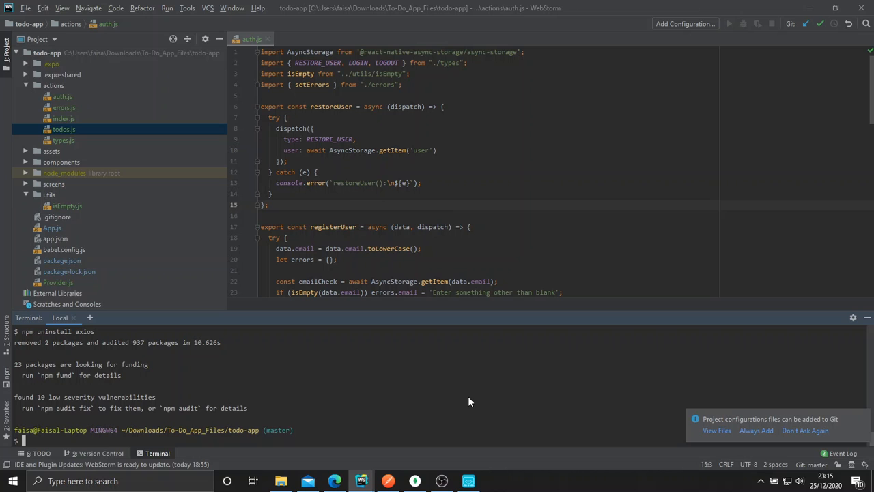
Step: Reinstall axios (version 0.21.1) with npm in the terminal and type expo start
text(npm)
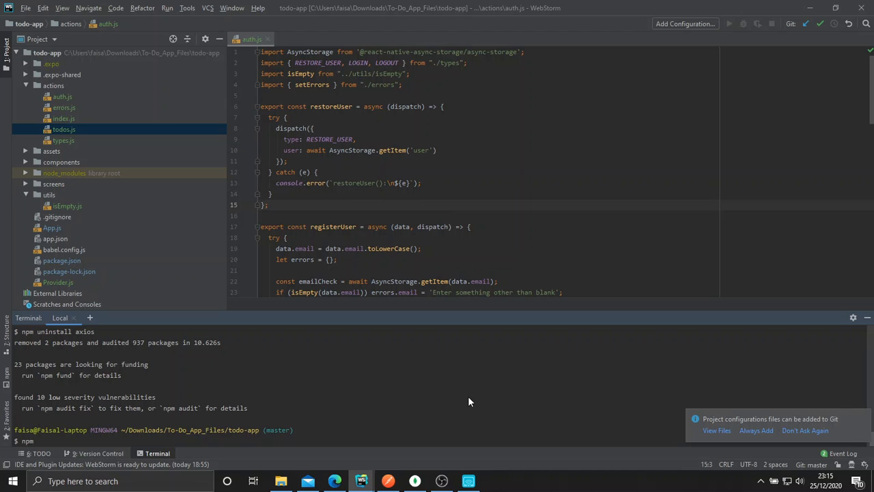
text(npm i a)
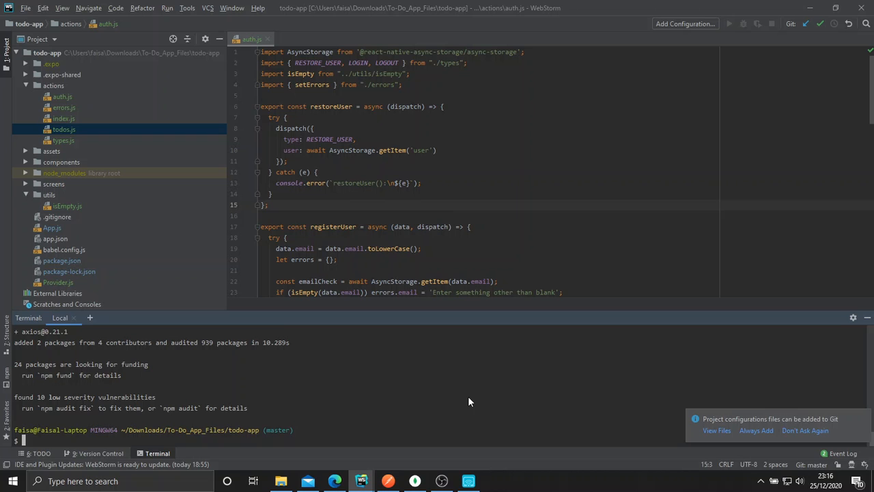
text(expo start)
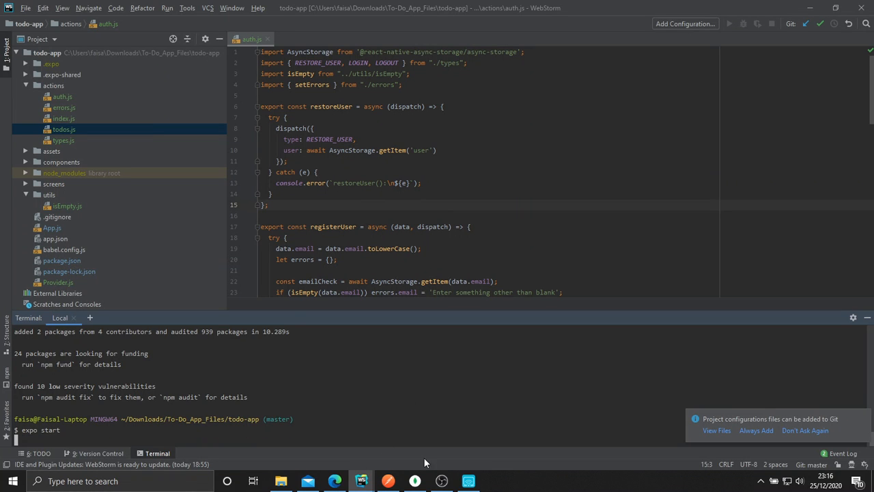
Step: Launch the Expo dev server and open a Windows Command Prompt
text(cmd)
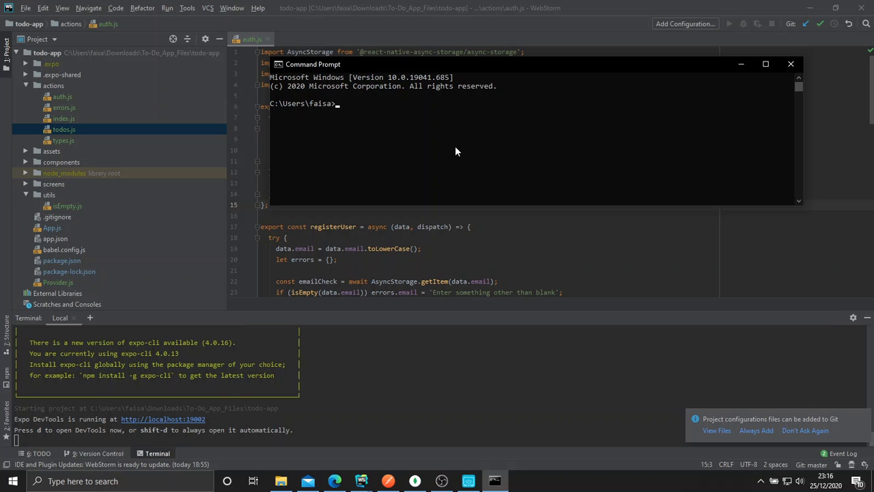
Step: Run ipconfig, copy the IPv4 address 192.168.0.2, and return to WebStorm
text(ipcon)
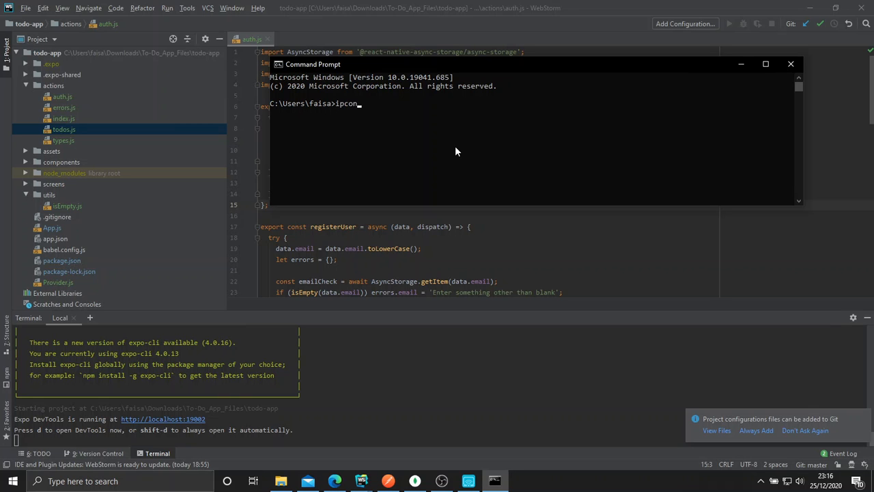
key(Return)
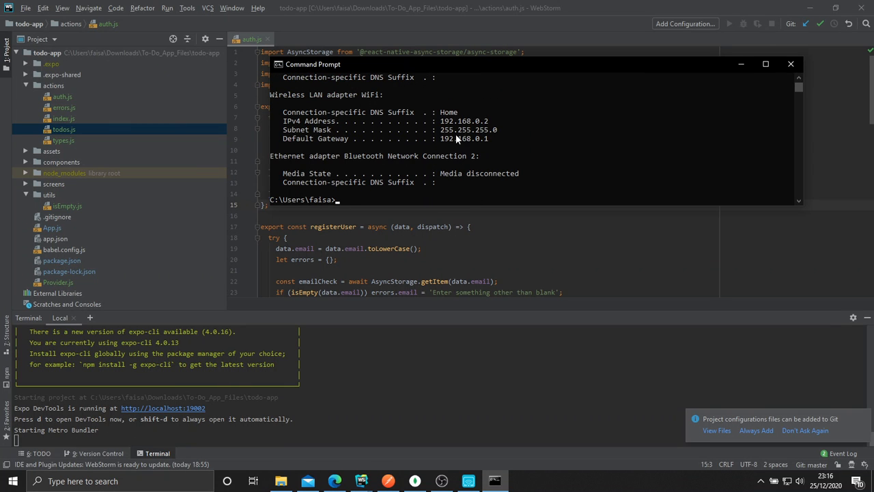
mouse_move(386, 107)
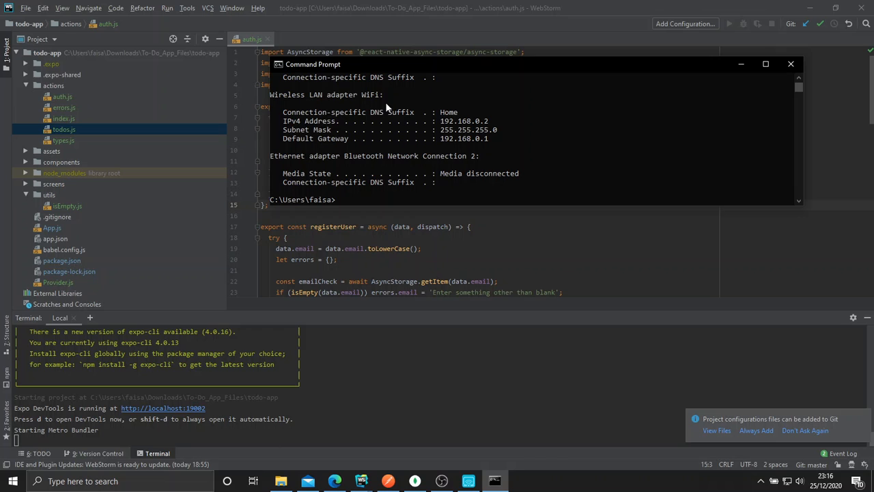
mouse_move(494, 124)
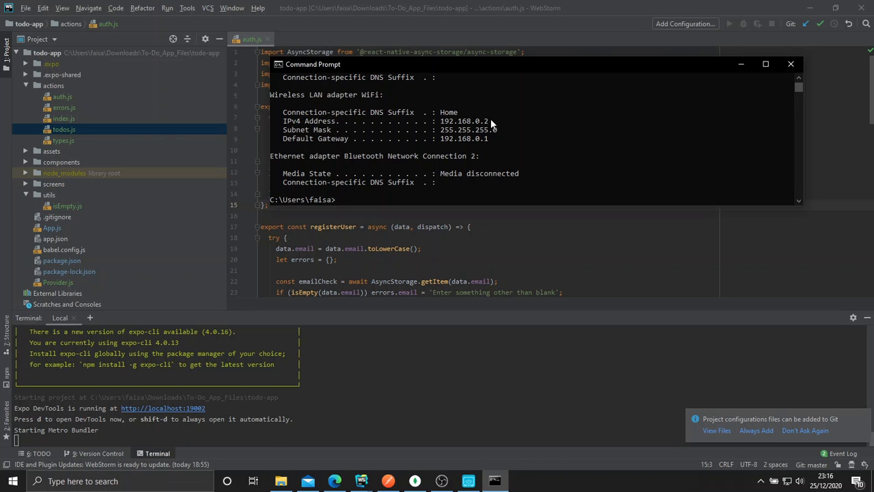
double_click(464, 121)
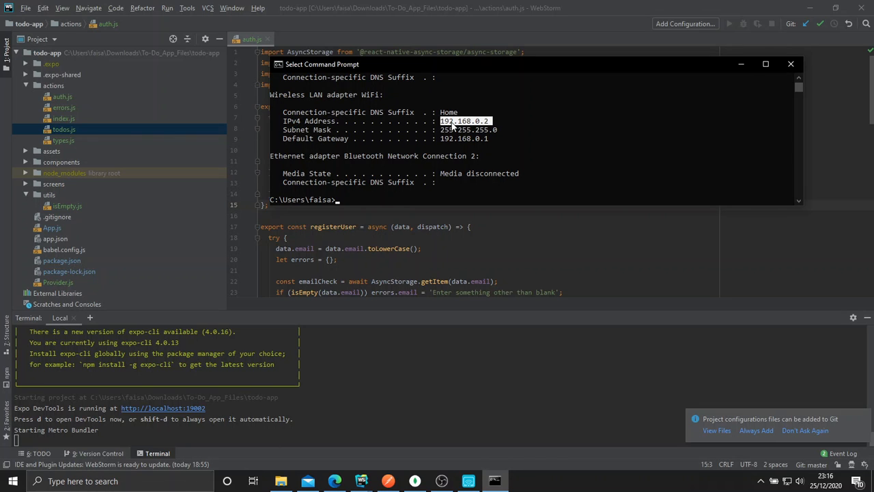
click(791, 64)
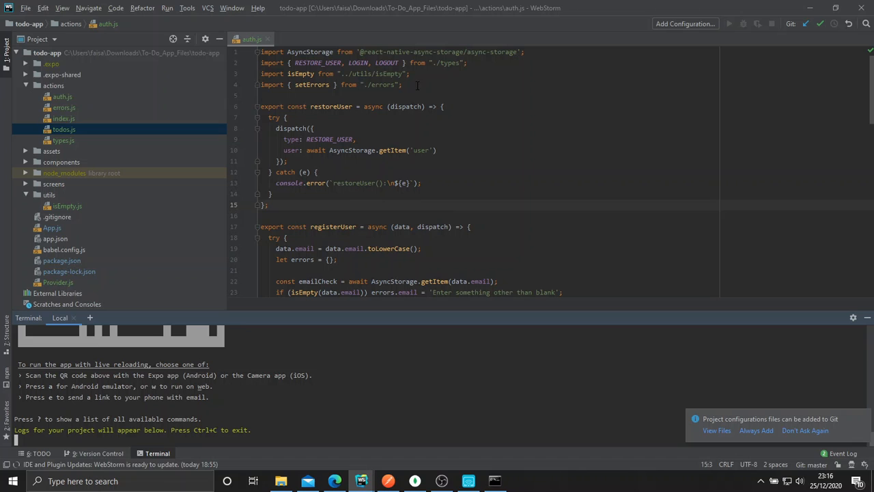
click(402, 85)
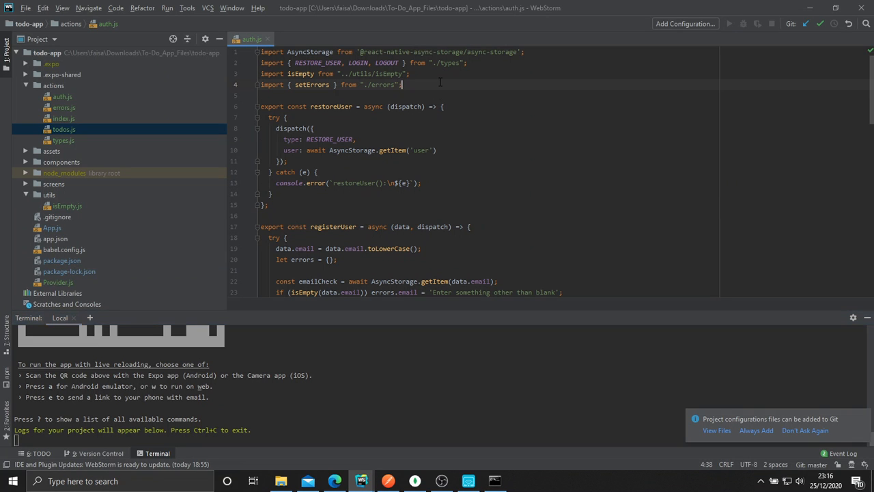
text(const)
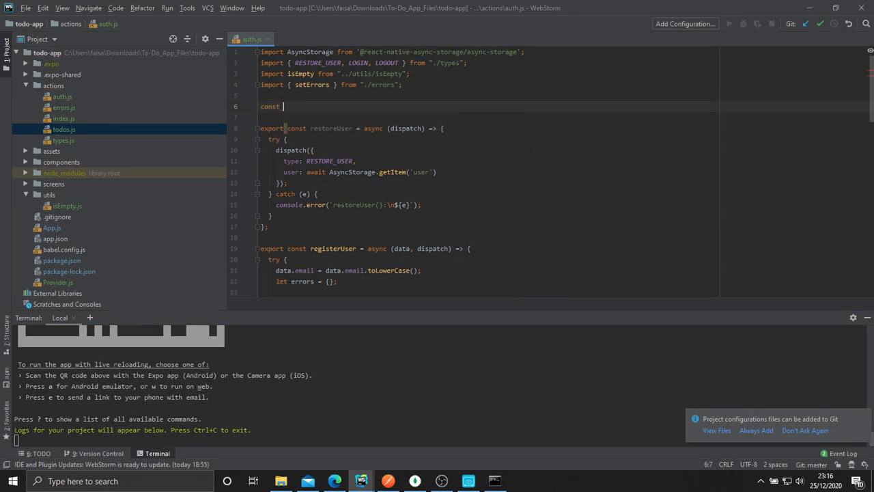
text(ADDRESS =)
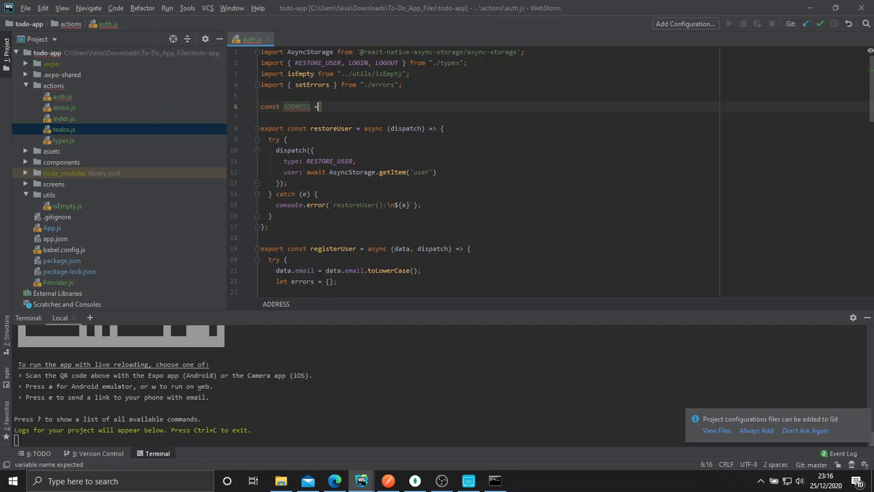
text(= '192.168.0.2')
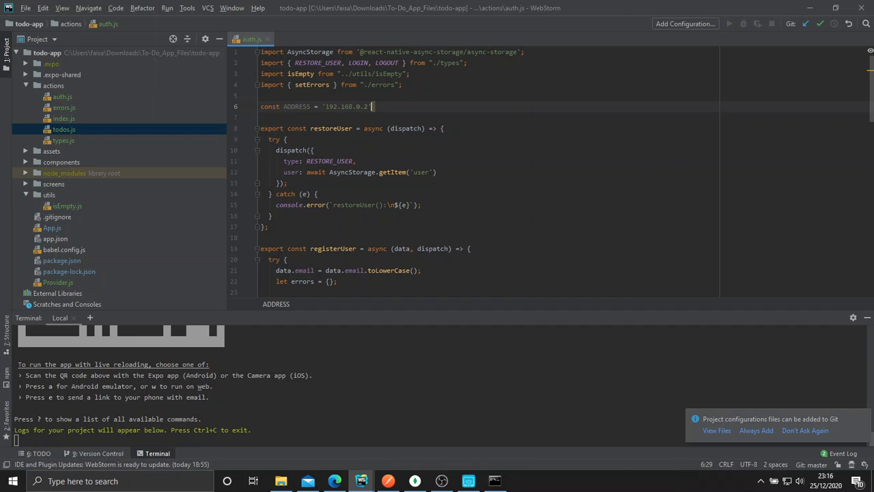
text(';)
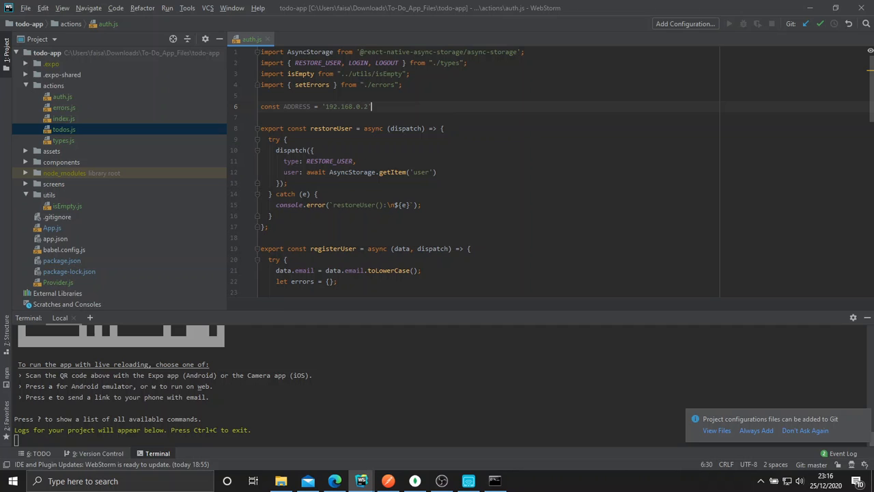
key(Backspace)
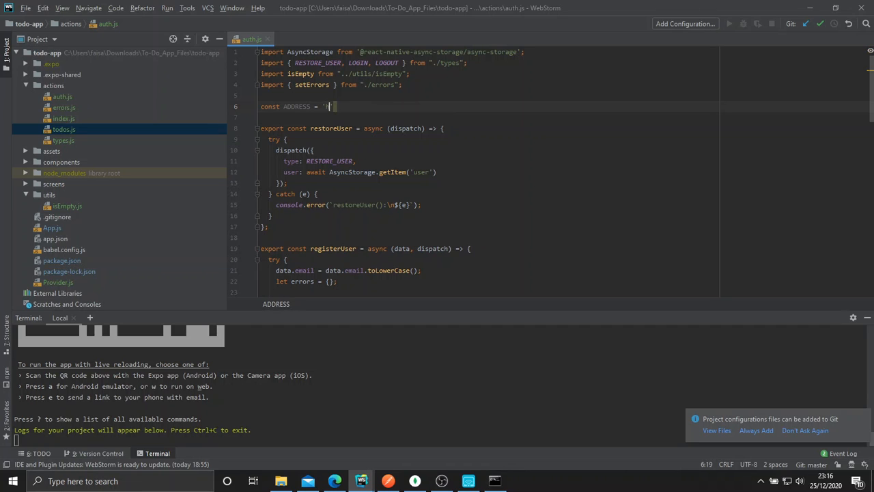
text(http:)
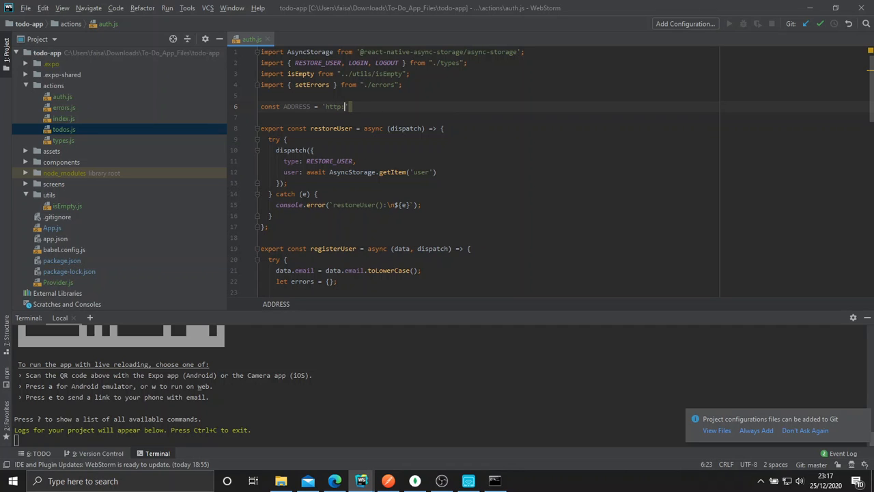
text(//192.168.0.2:5000)
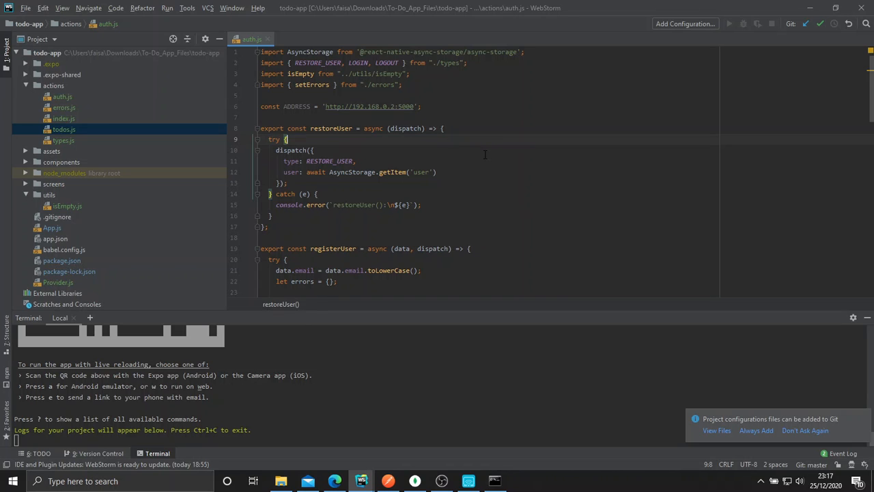
Step: Add a new JavaScript file named setAuthToken to the utils folder
click(49, 194)
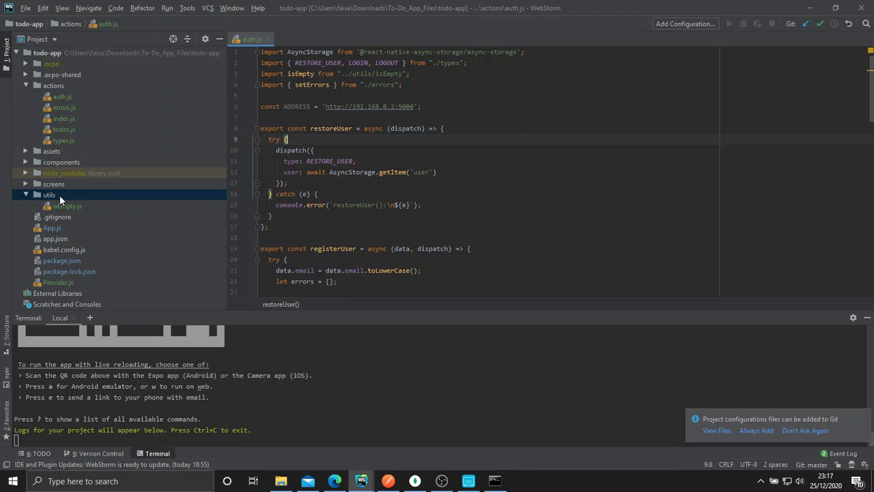
right_click(49, 194)
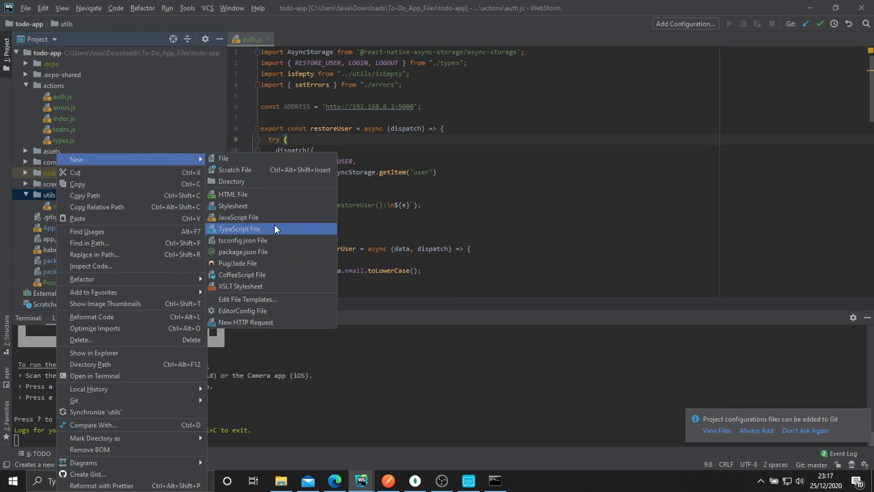
click(238, 217)
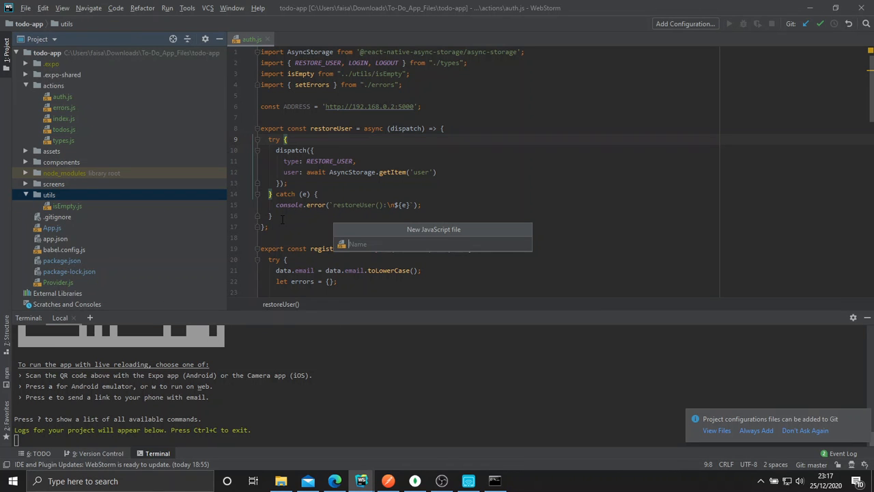
text(setAuthToken)
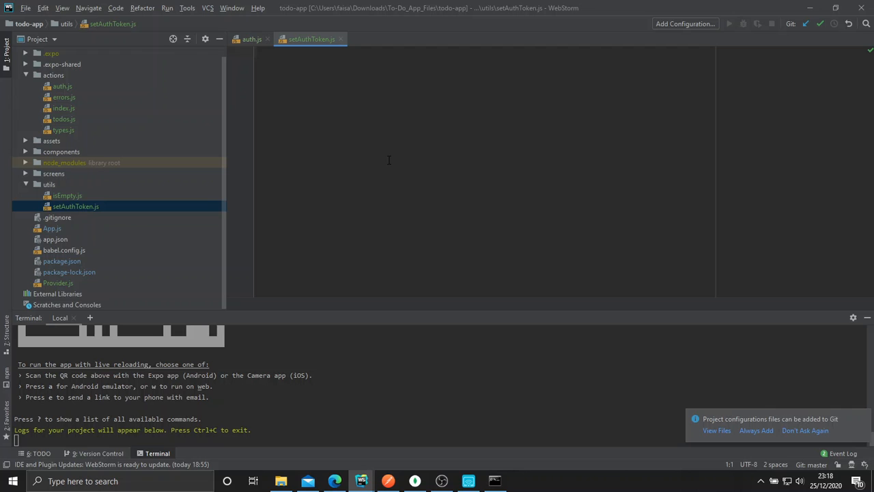
Step: Write the setAuthToken arrow function, setting axios's x-auth-token default header when a token exists
text(in)
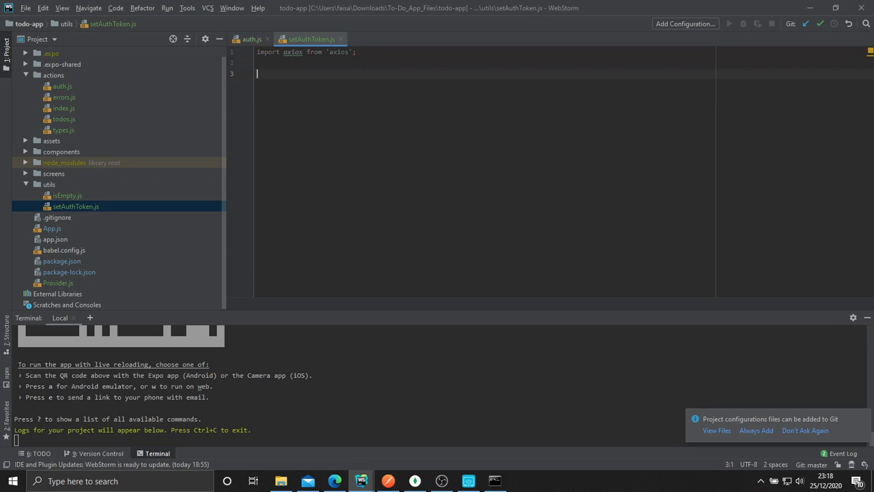
text(const set)
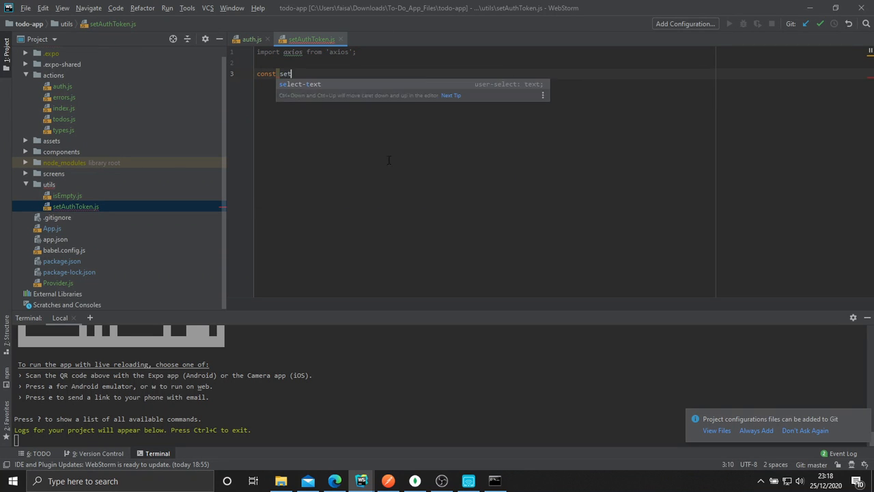
text(AuthToken = token =)
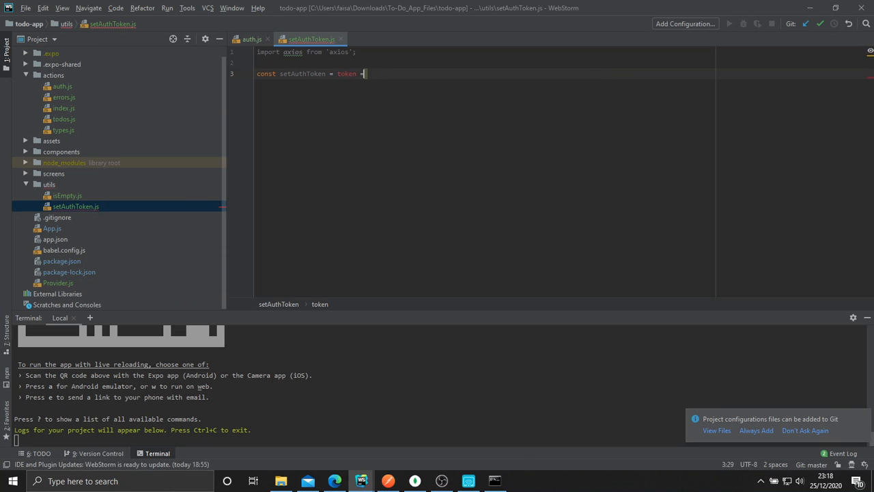
text(> {)
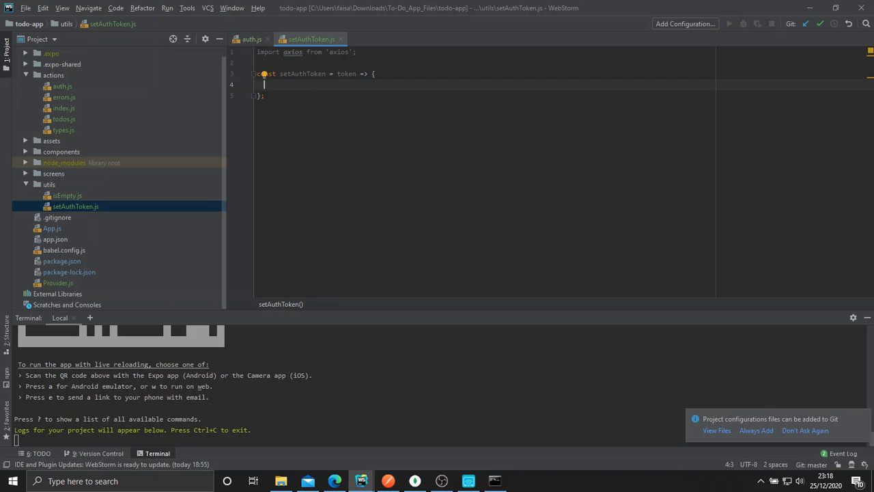
text(if (token))
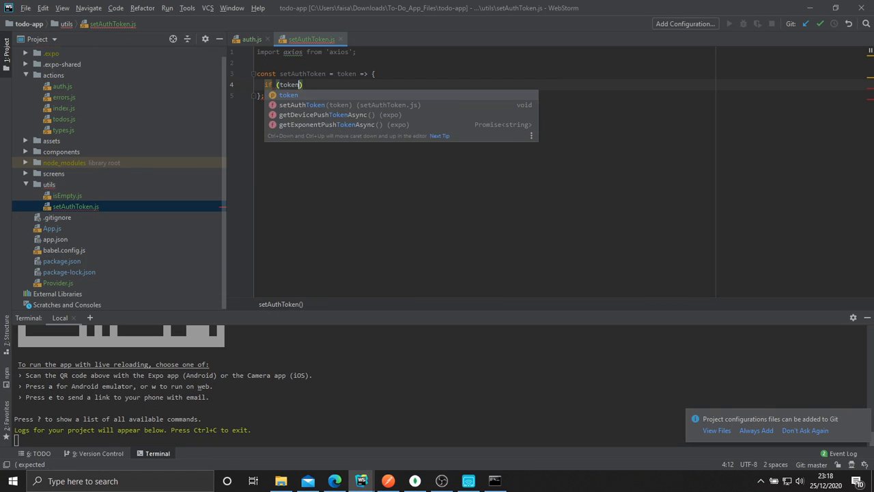
text(r)
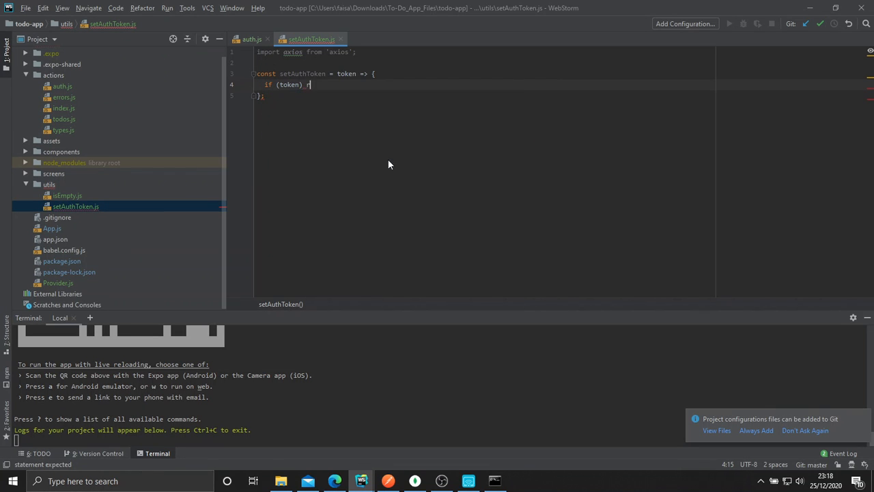
text(eturn axios)
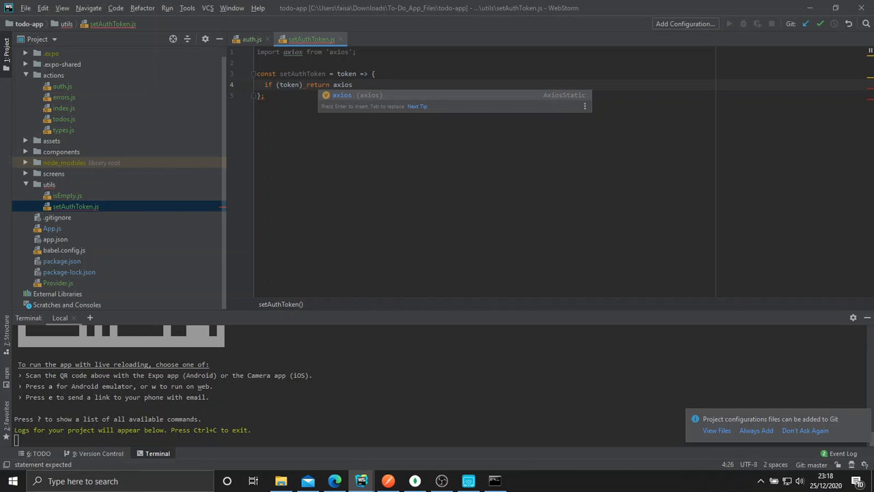
text(.default.)
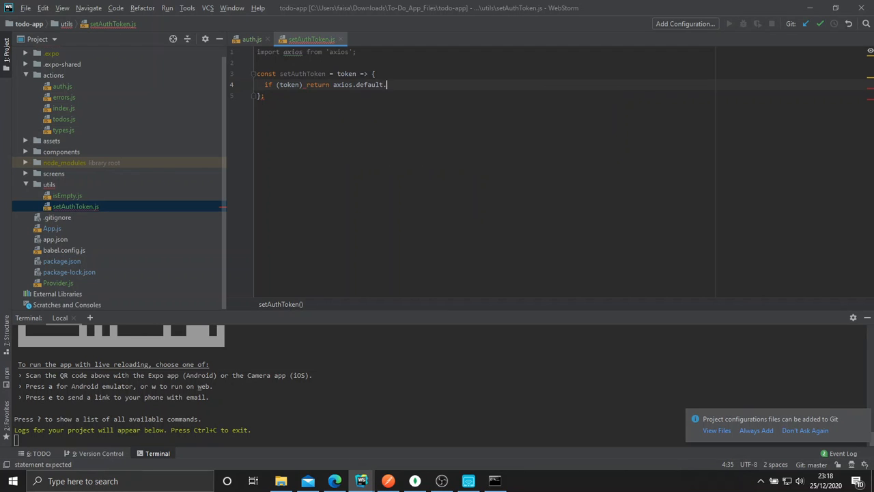
text(headers.common)
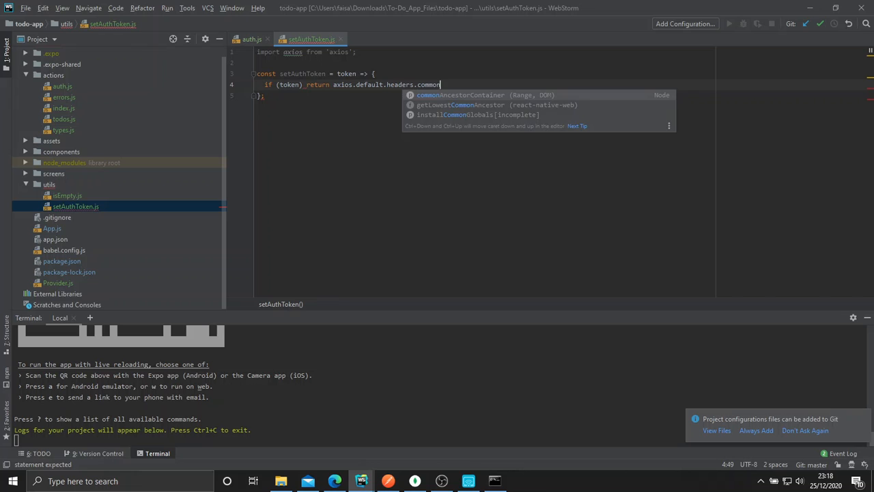
text(['x-auth'])
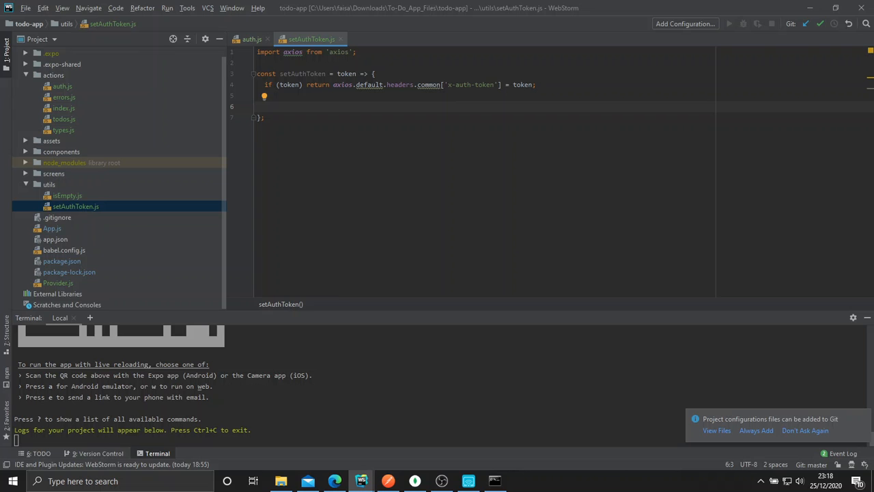
Step: Delete the x-auth-token header in the else branch and add the default export
text(d)
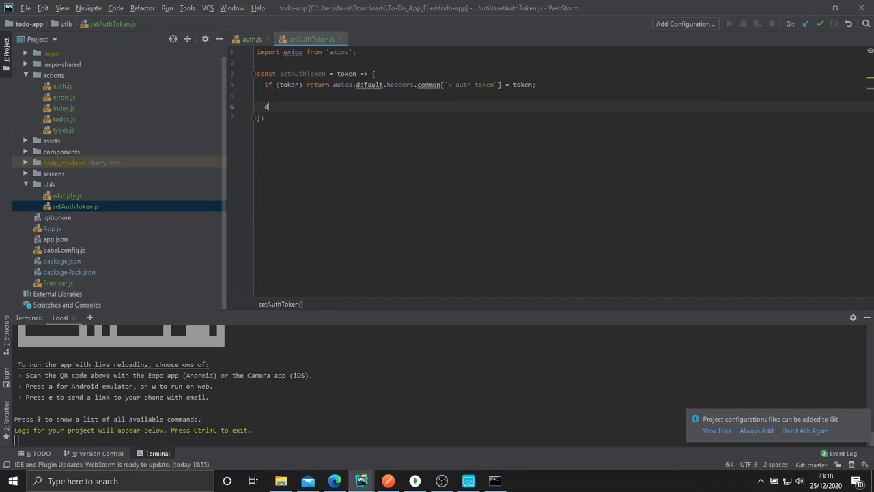
text(elete axios.)
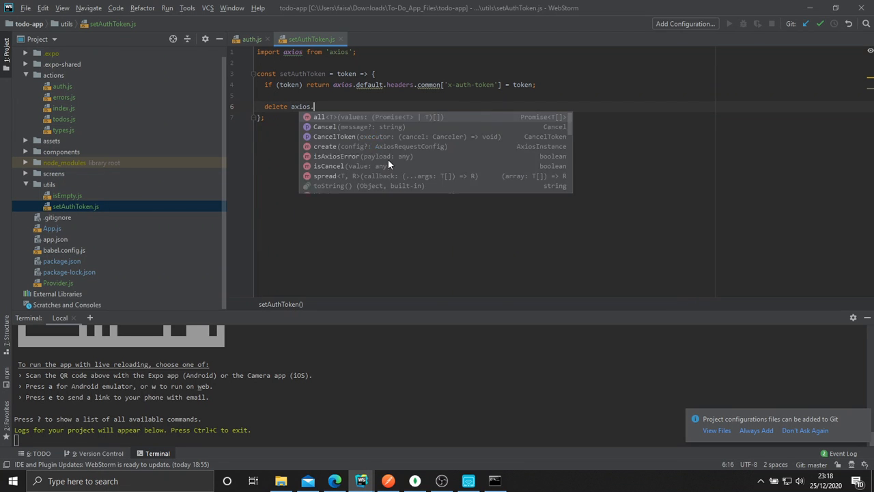
text(defaults.headers.common['x-auth-)
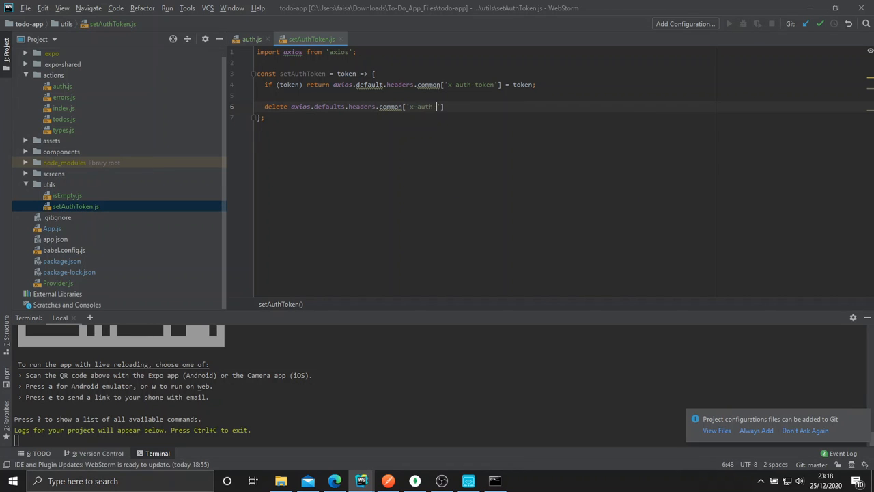
text(token'];)
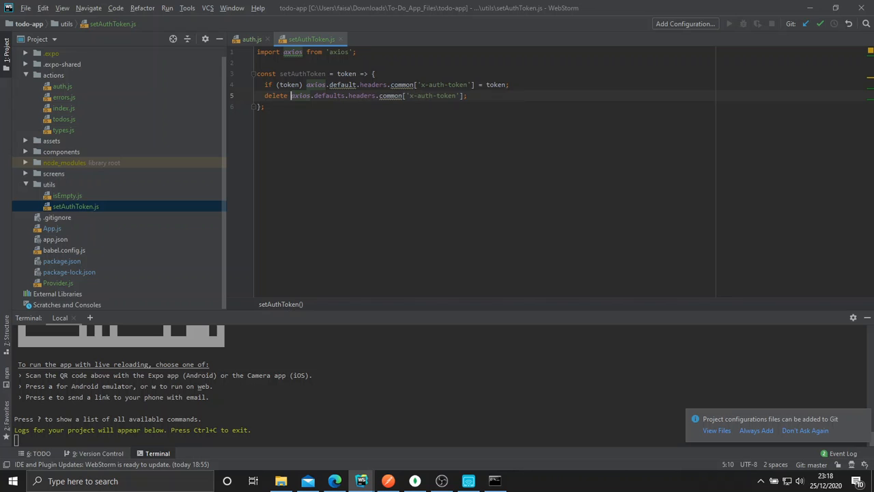
text(else)
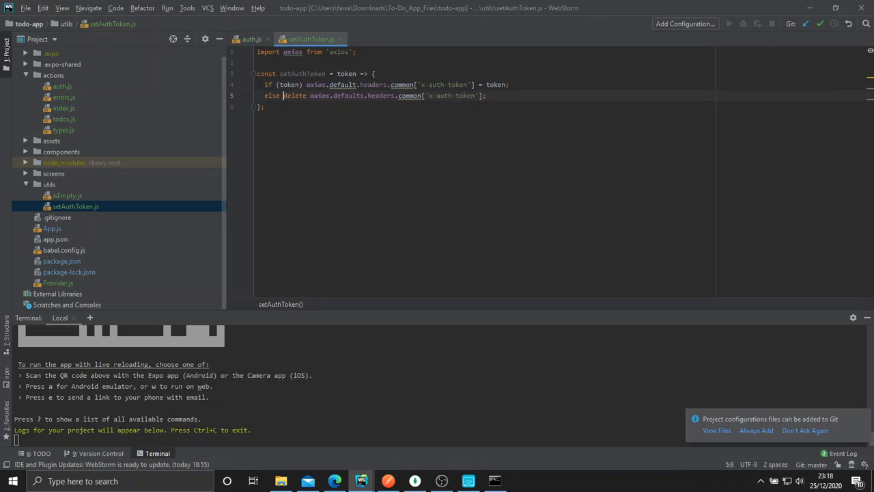
key(enter)
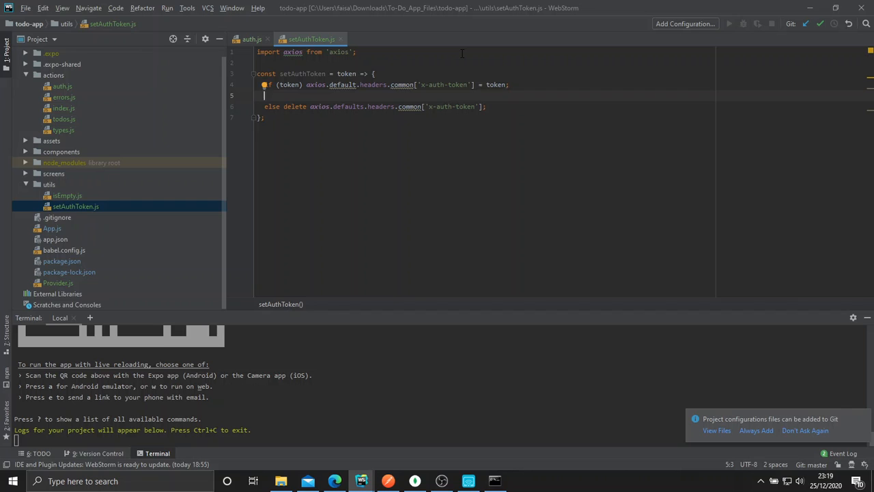
mouse_move(432, 57)
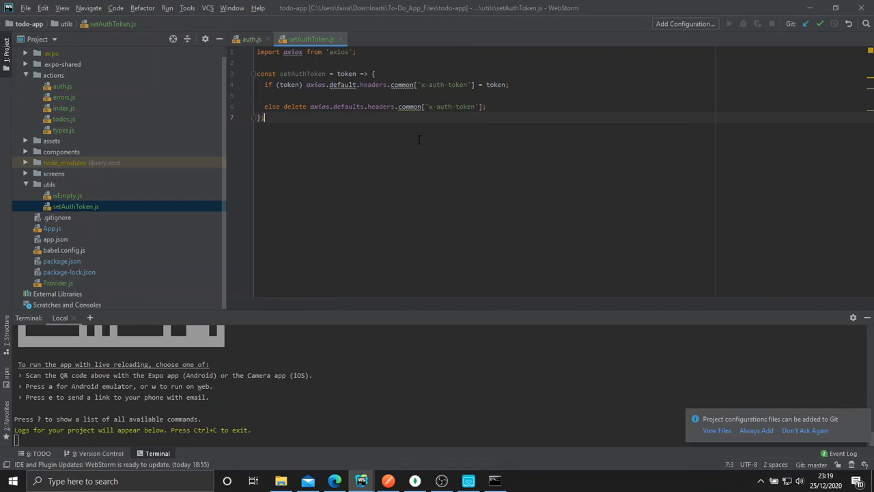
click(348, 84)
text(s)
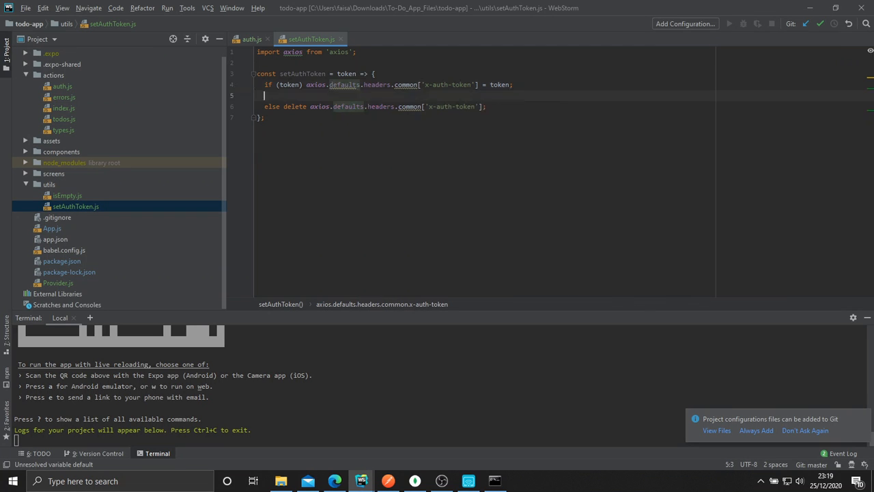
text(export default setAuthToken;)
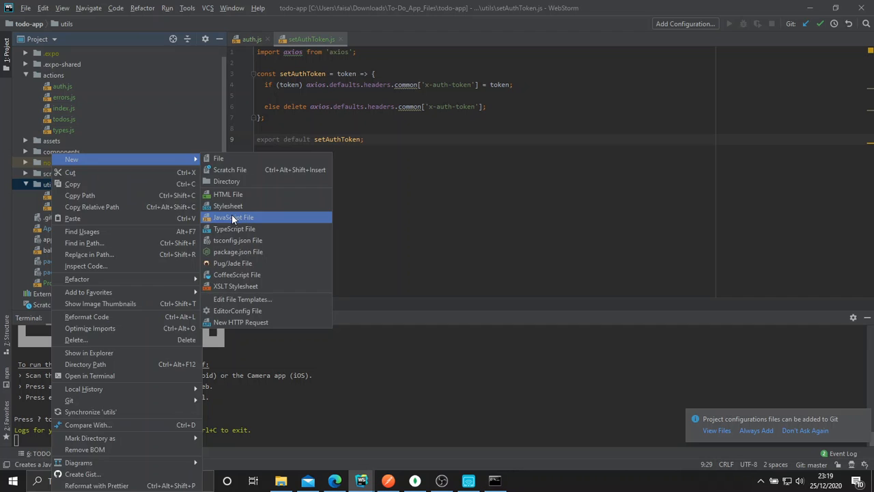
Step: Add a new JavaScript file named extractErrors to the utils folder
click(233, 217)
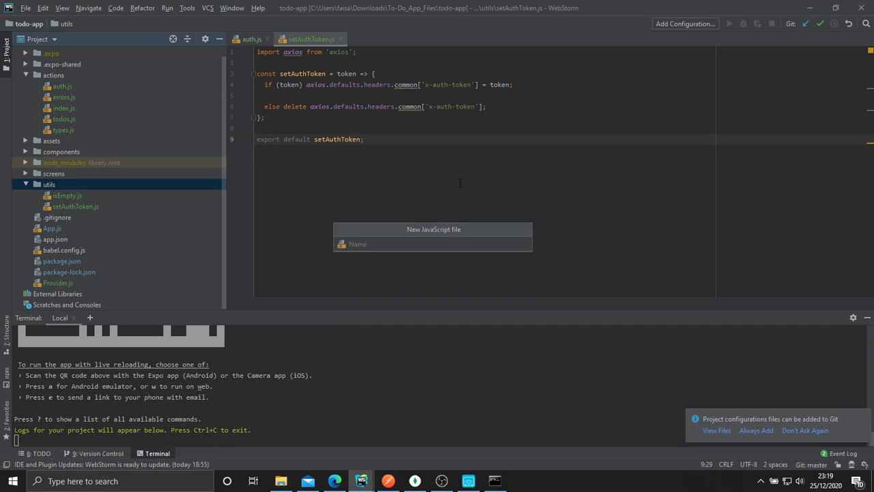
text(extrac)
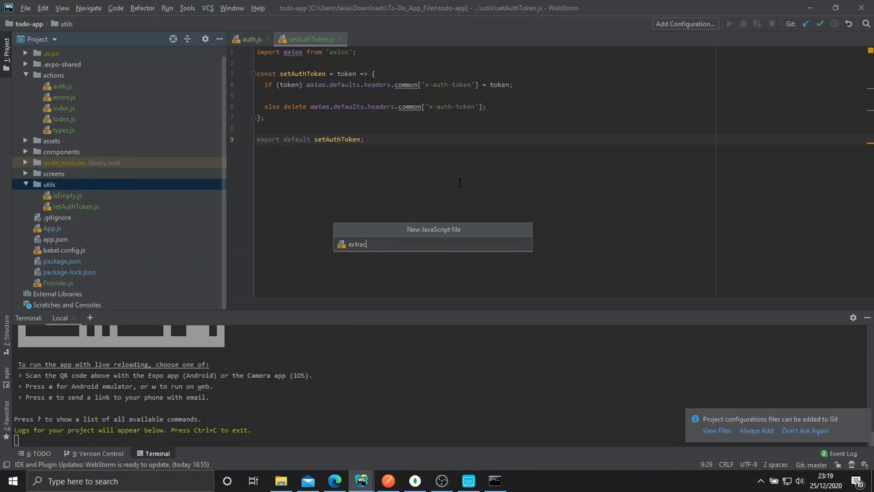
key(Return)
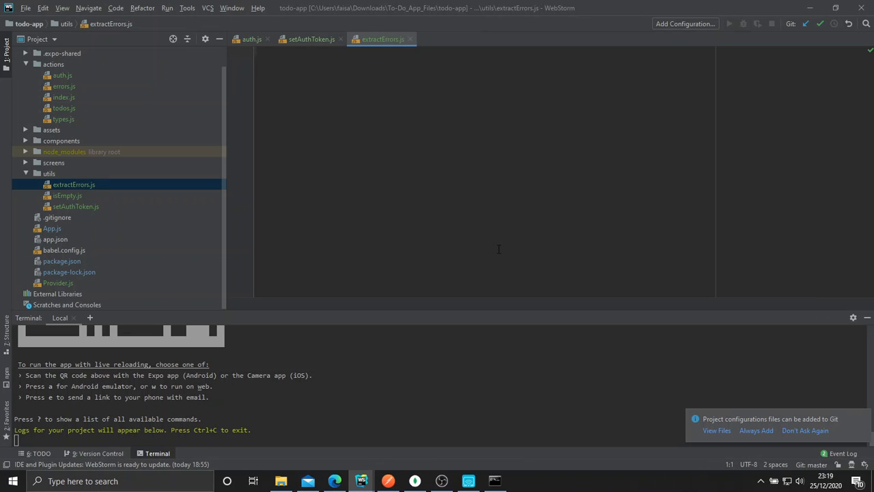
Step: Import isEmpty and define extractErrors(serverErrors), returning early when it is empty
text(import isEmpty from './isEmpty';)
text(cons)
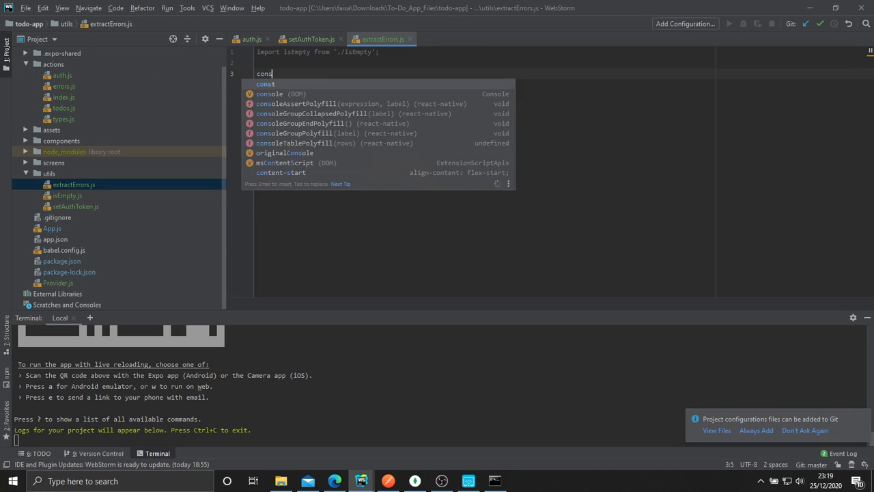
text(extractErrors)
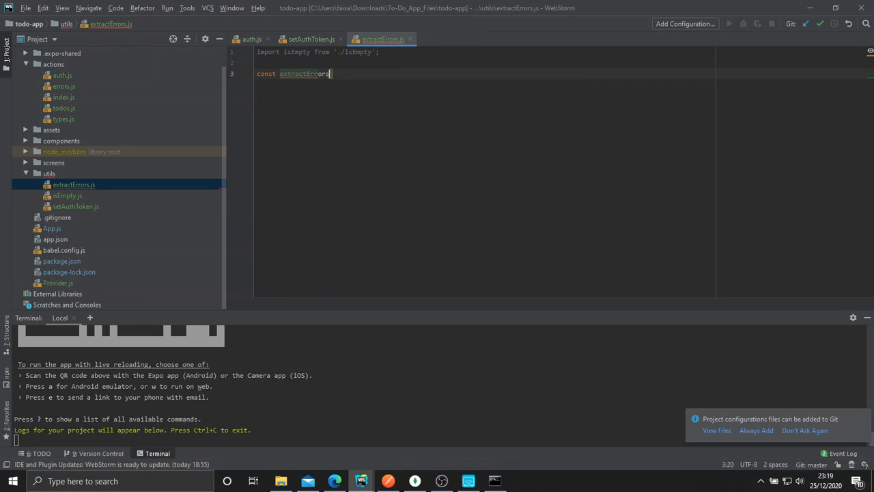
text(= _serverErrors => {)
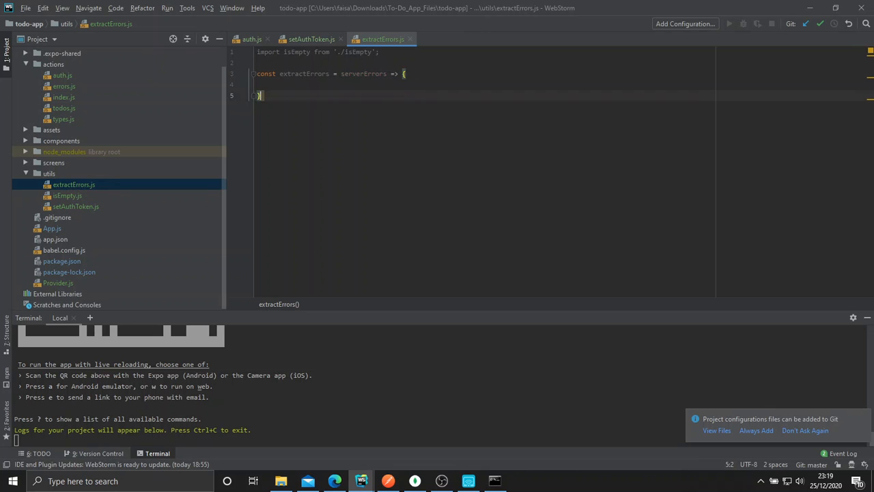
text(if (isEmpty()
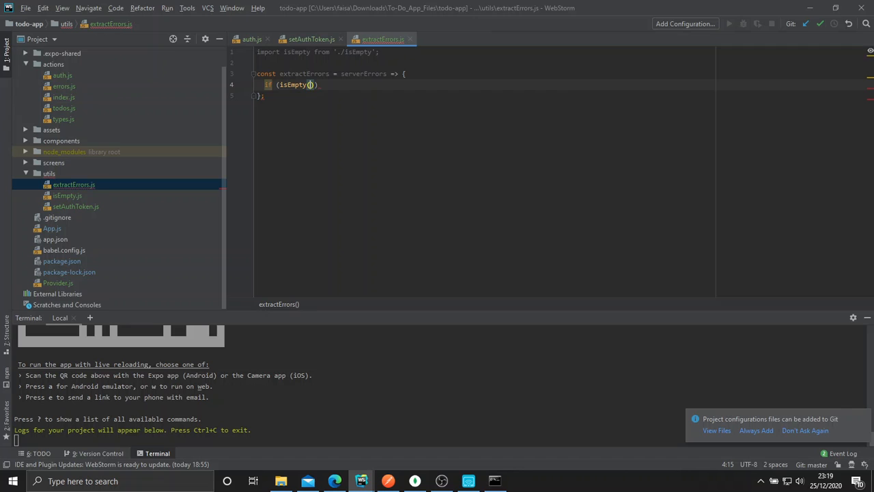
text(serverErrors)
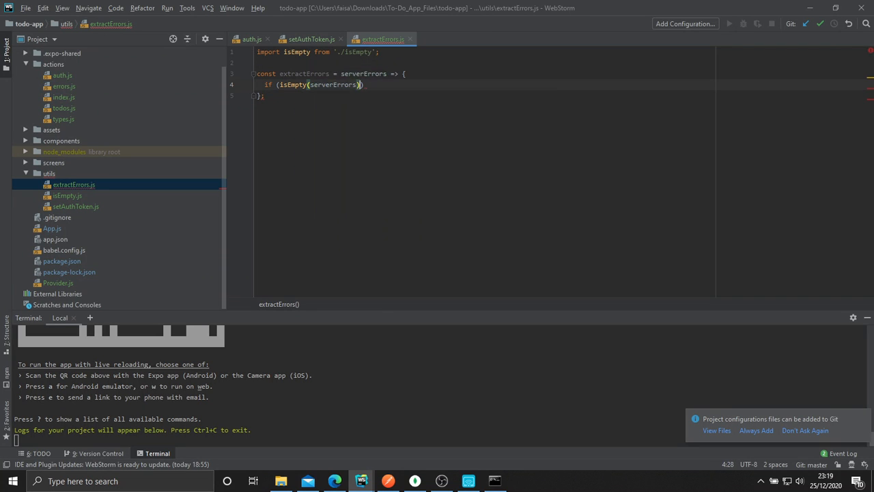
text(return)
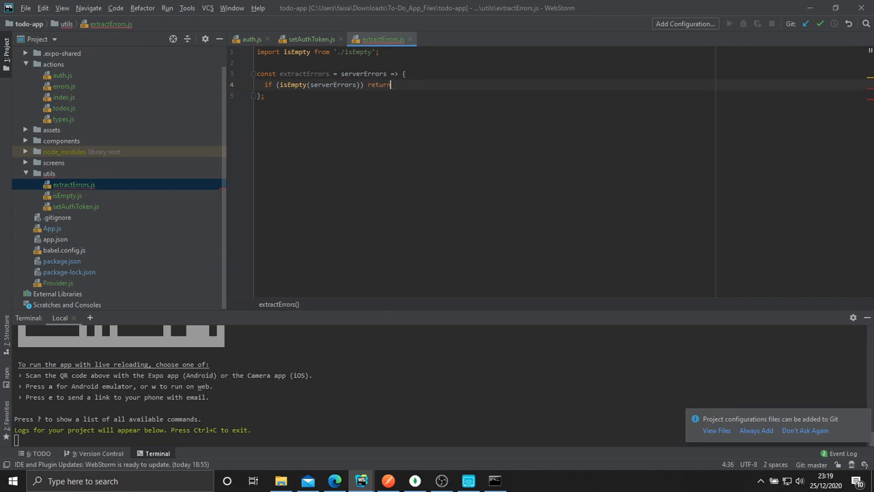
key(enter)
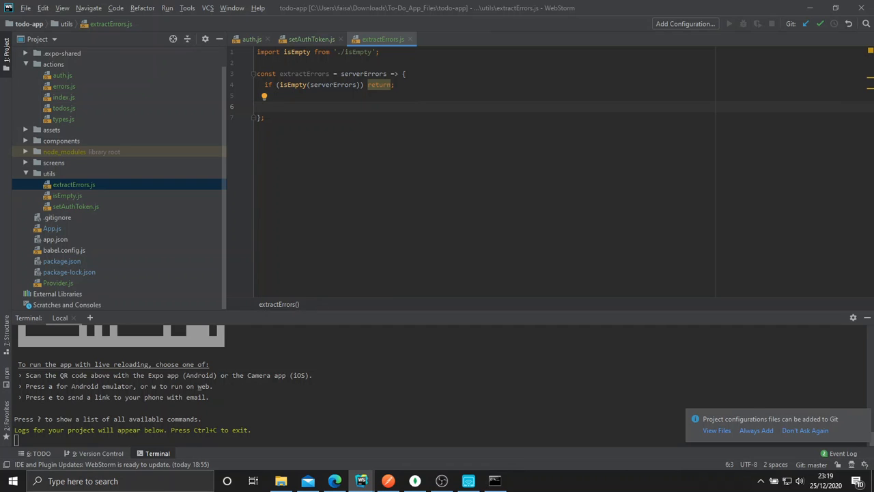
Step: Build an errors object via serverErrors.forEach, assigning errors[error.param] = error.msg
text(let errors = {};)
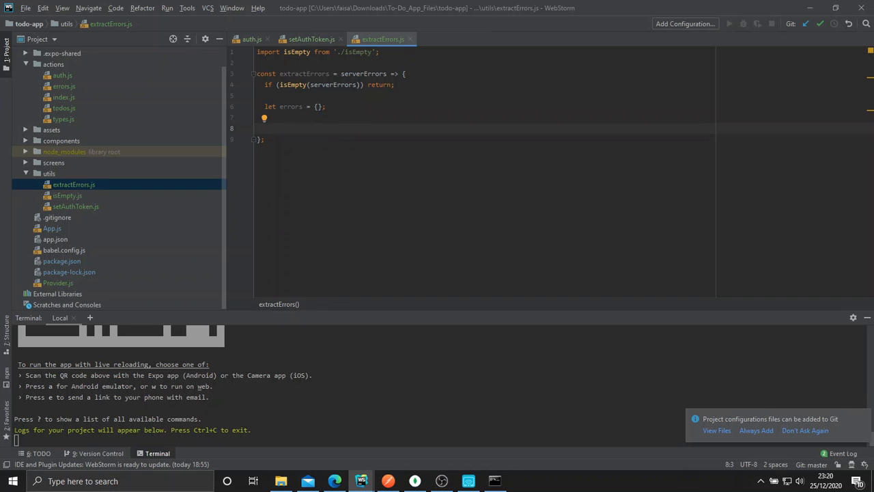
text(serverErrors.forEach()
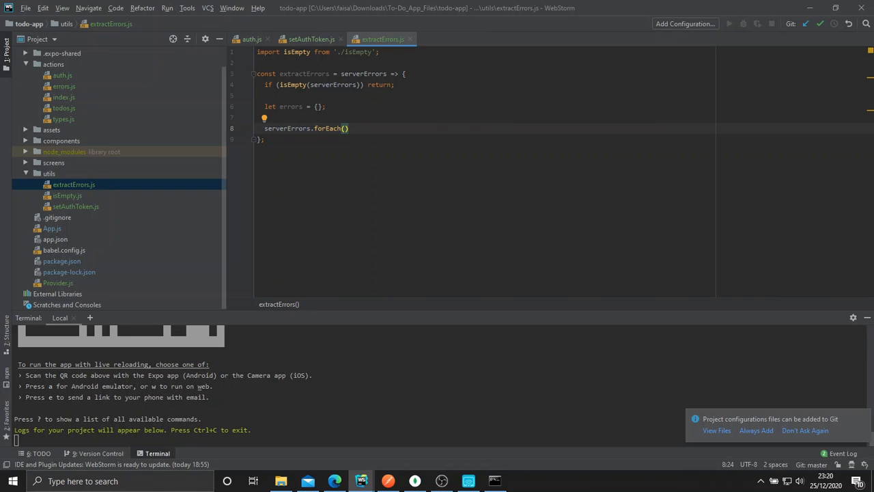
text(error =>)
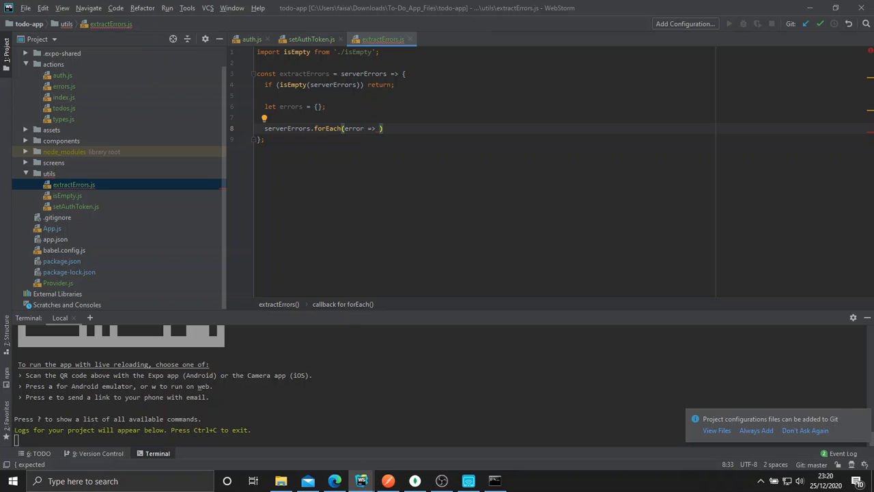
text(error)
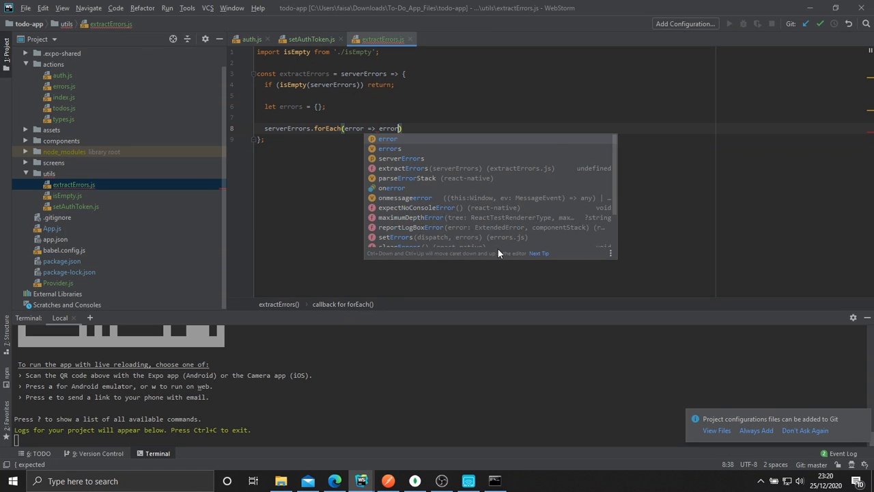
text(s[)
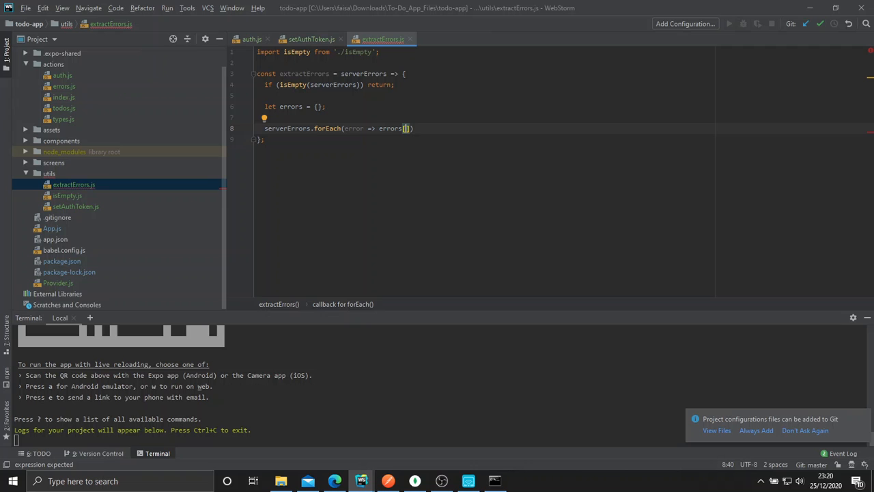
text(error.param)
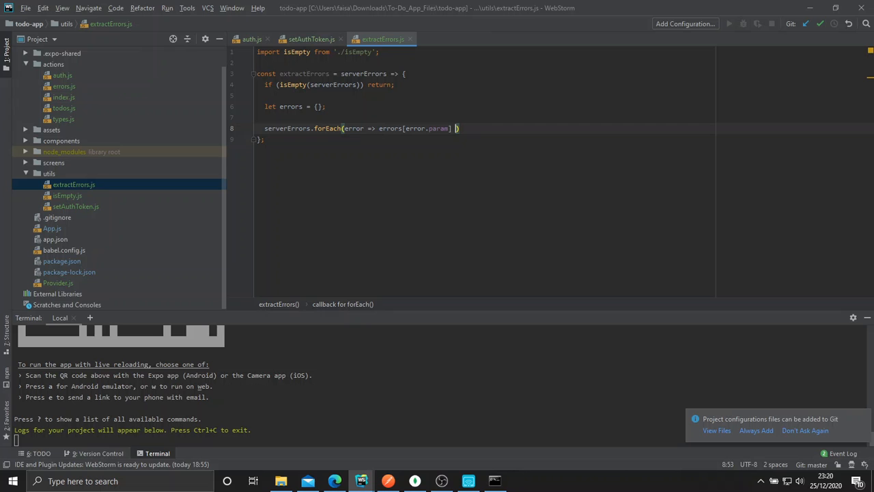
text(= error.msg)
text(return error;)
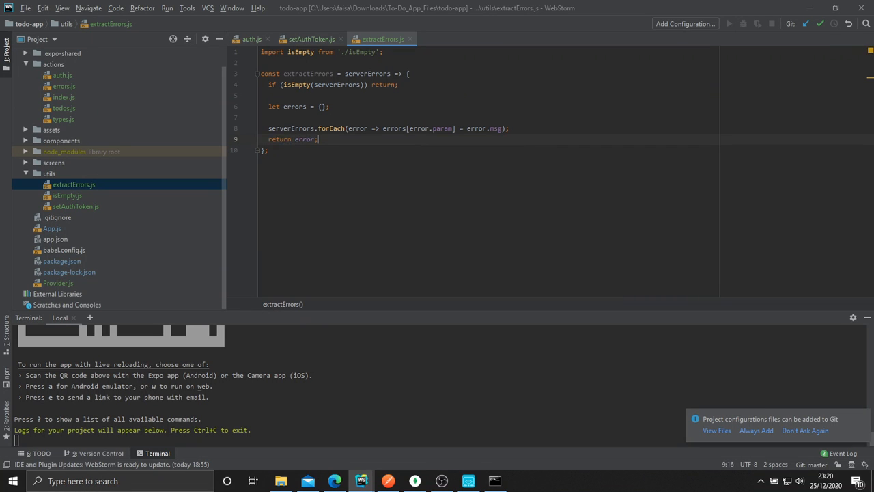
key(enter)
text({)
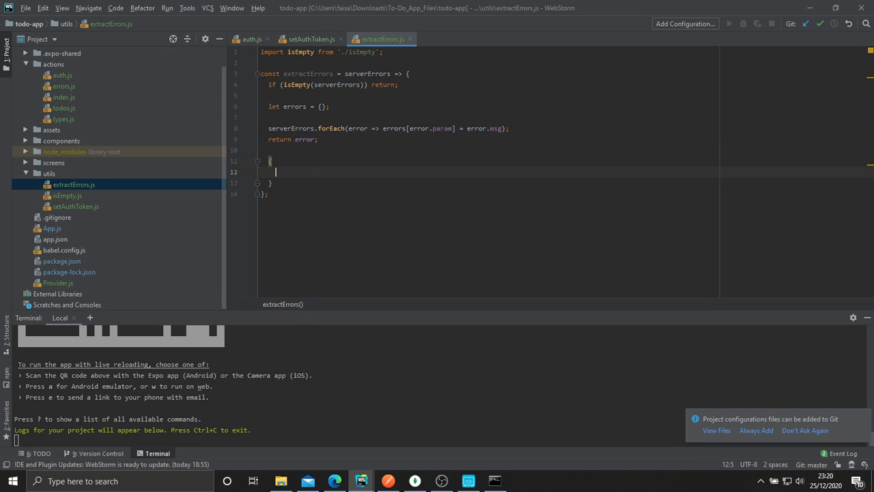
text(email)
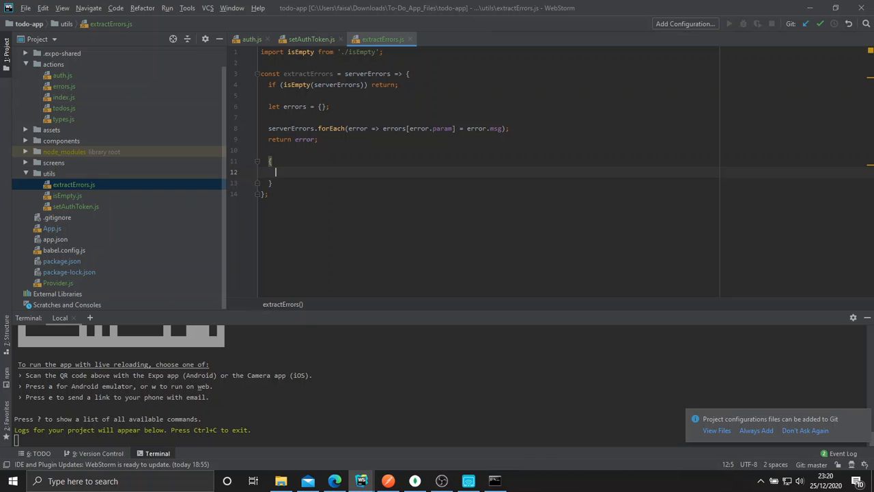
text(email: '')
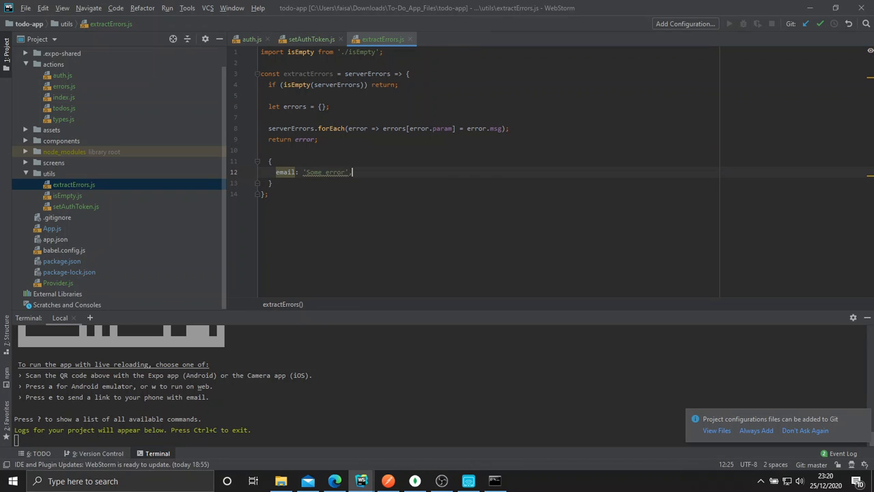
text(password : 'etc)
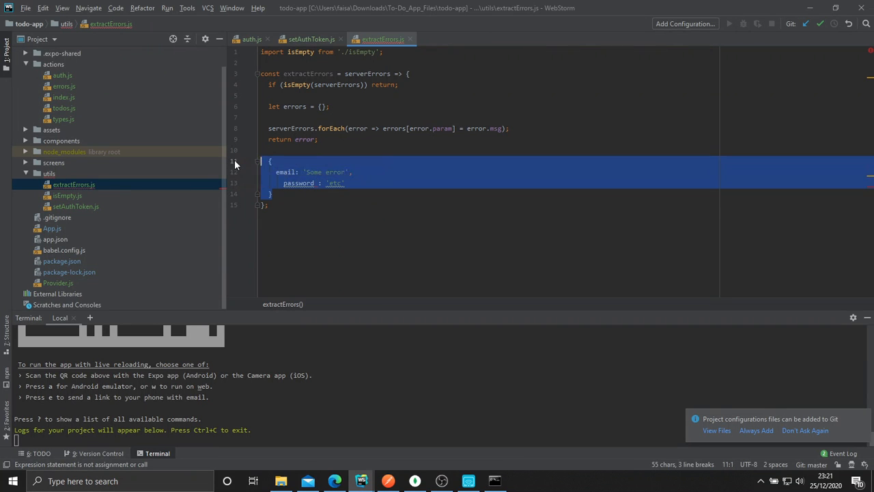
key(Delete)
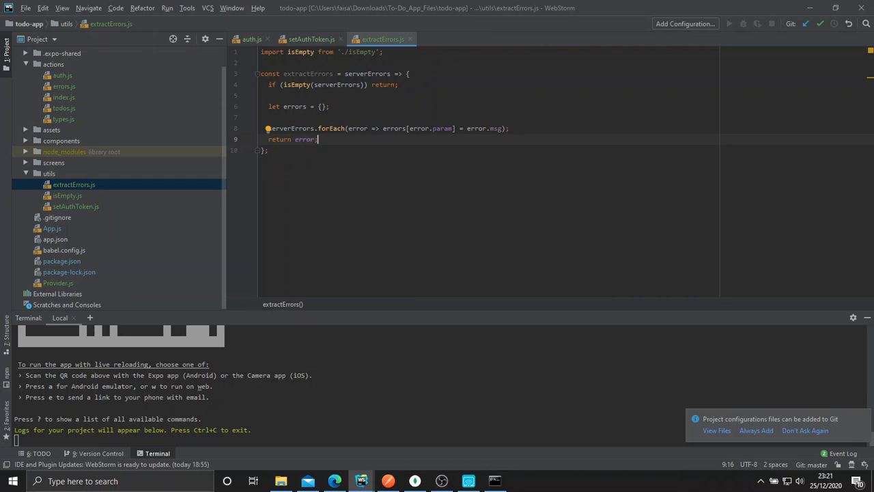
mouse_move(186, 142)
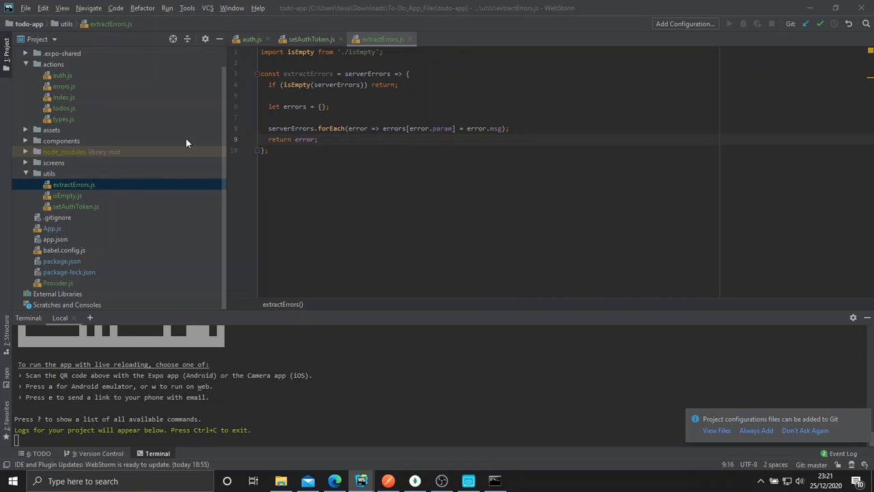
Step: End extractErrors.js with export default extractErrors; and switch back to auth.js
click(251, 39)
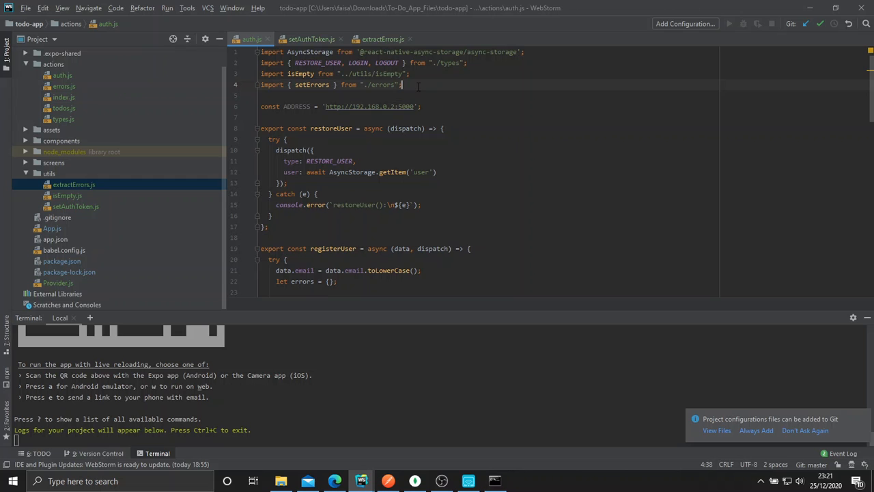
text(import extr)
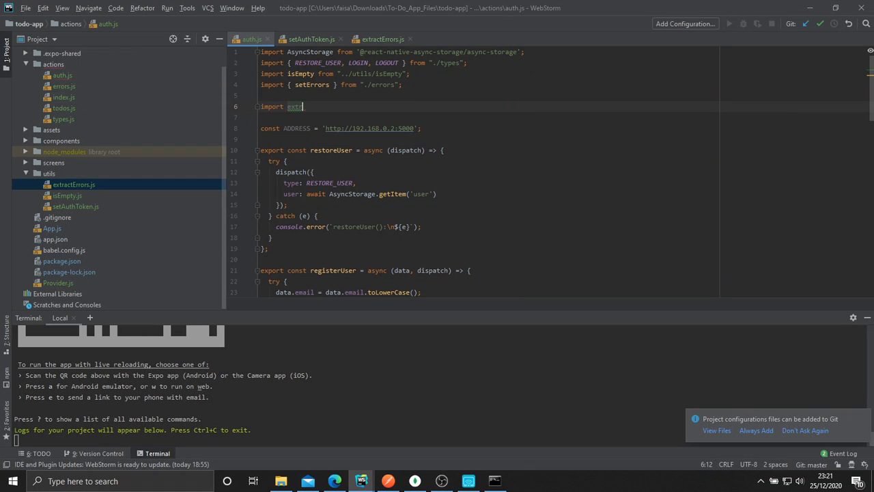
click(382, 39)
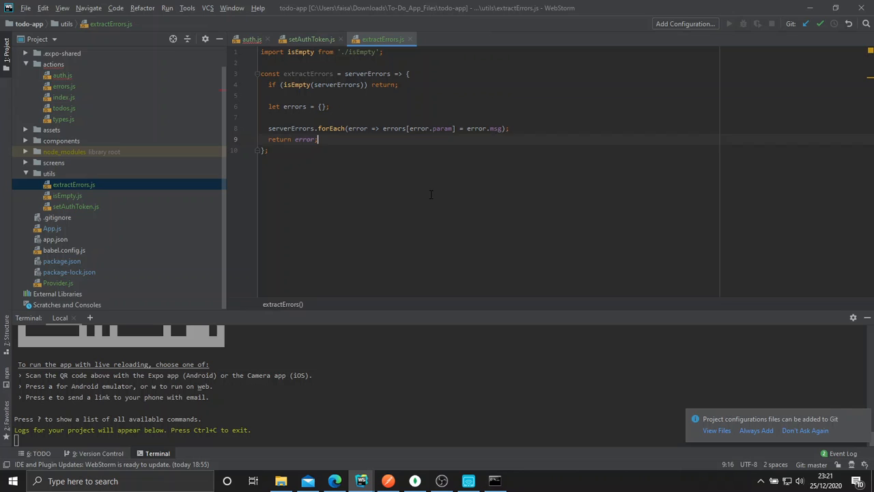
text(export)
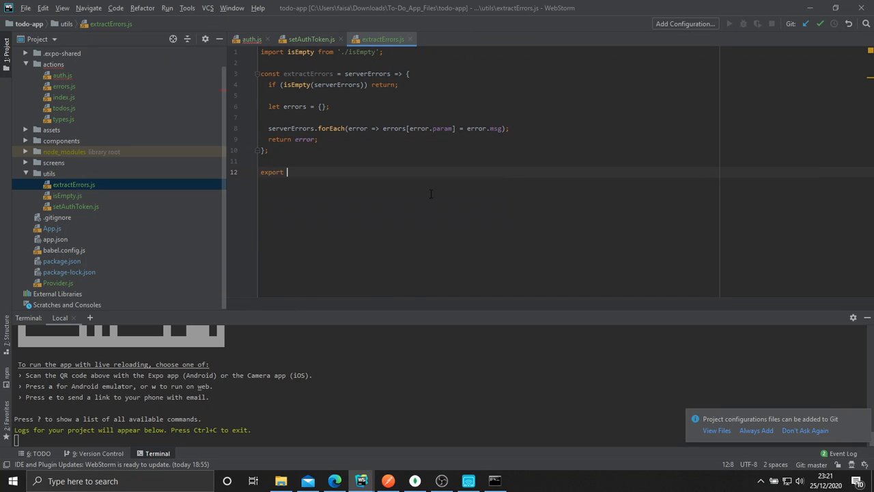
text(default)
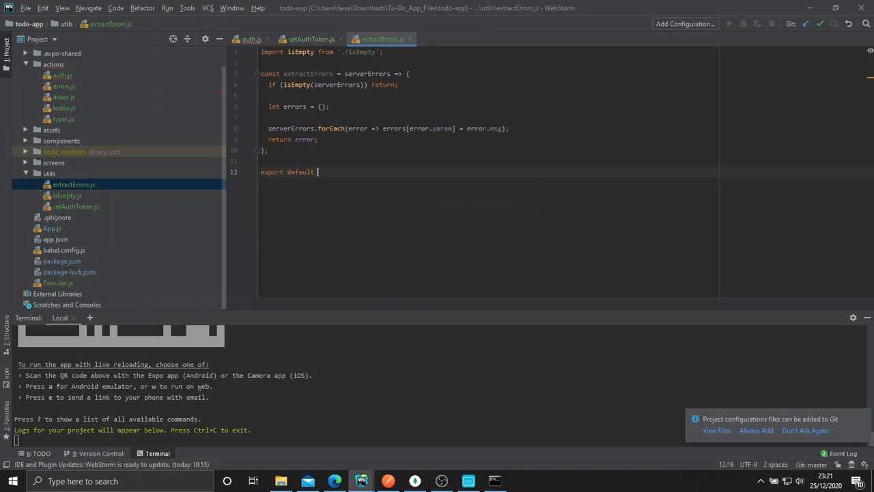
text(extractErrors;)
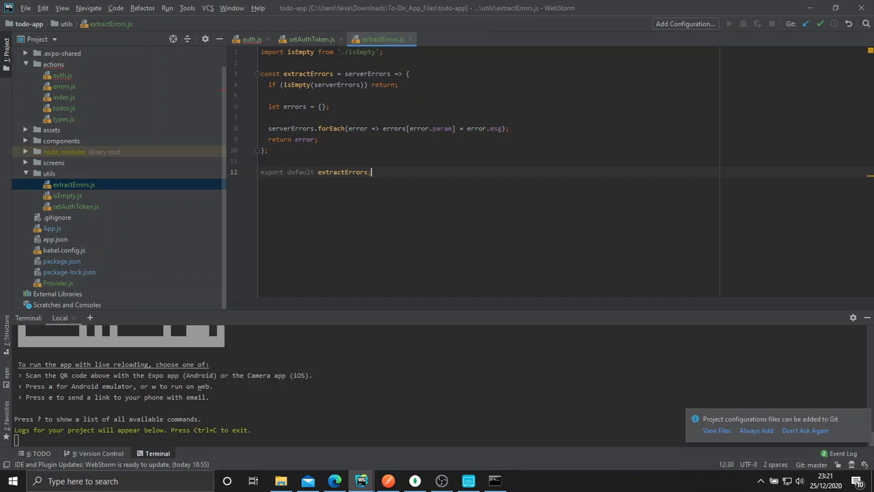
click(252, 39)
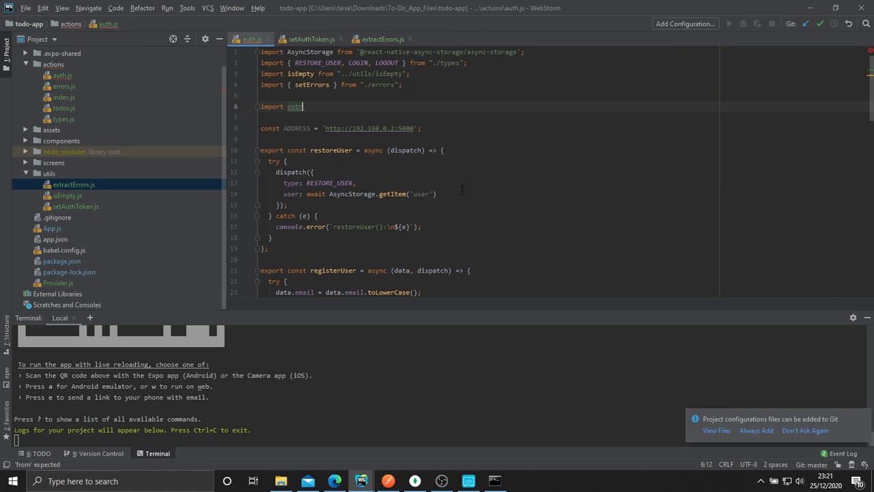
Step: Import extractErrors and setAuthToken from ../utils, and axios from 'axios', in auth.js
text(ractErrors";)
click(488, 117)
text(import)
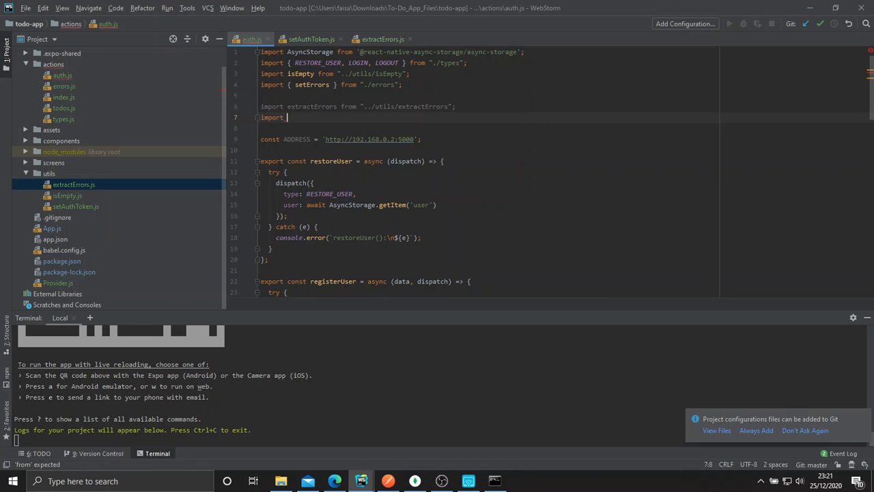
text(setAuthToken from "../utils/setAuthToken";)
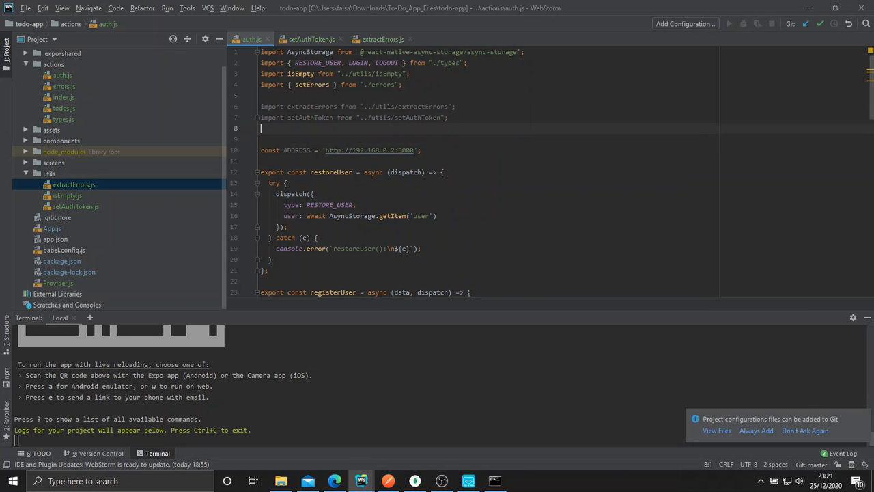
text(import axios f)
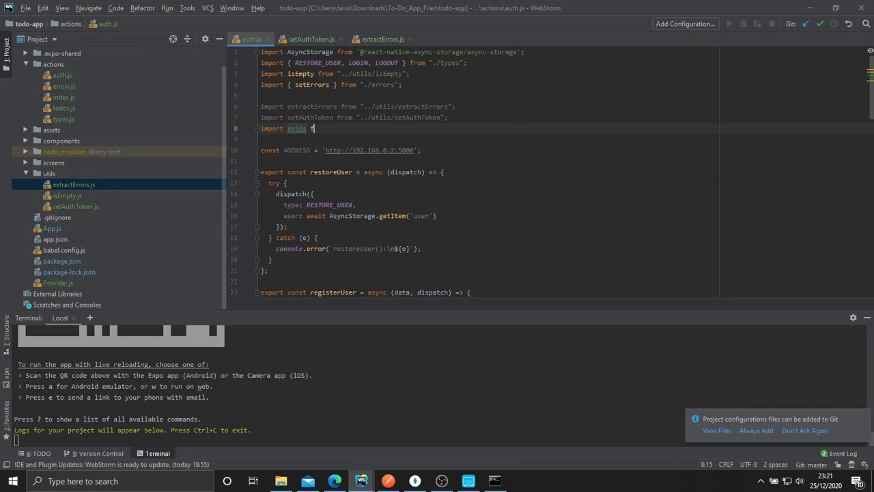
text(from 'axios';)
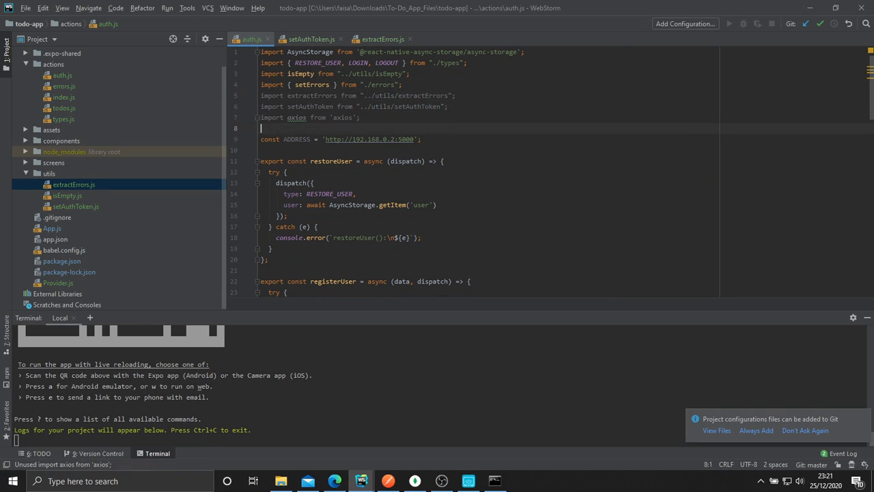
click(455, 95)
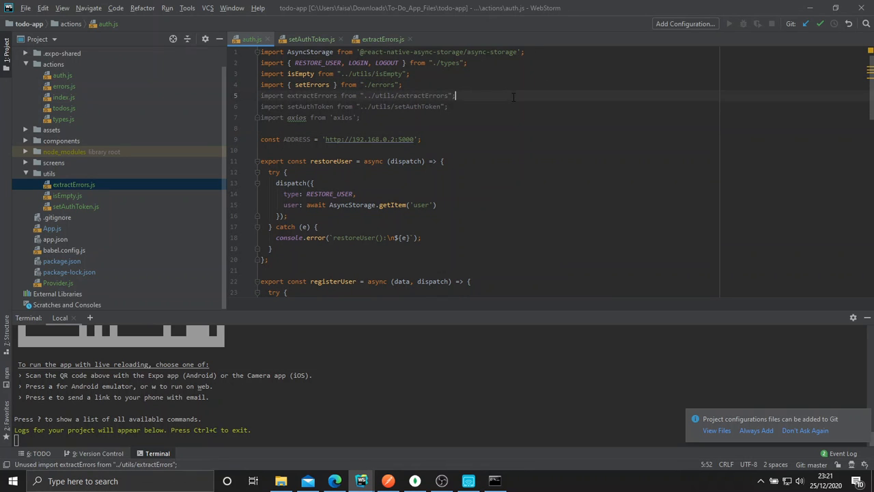